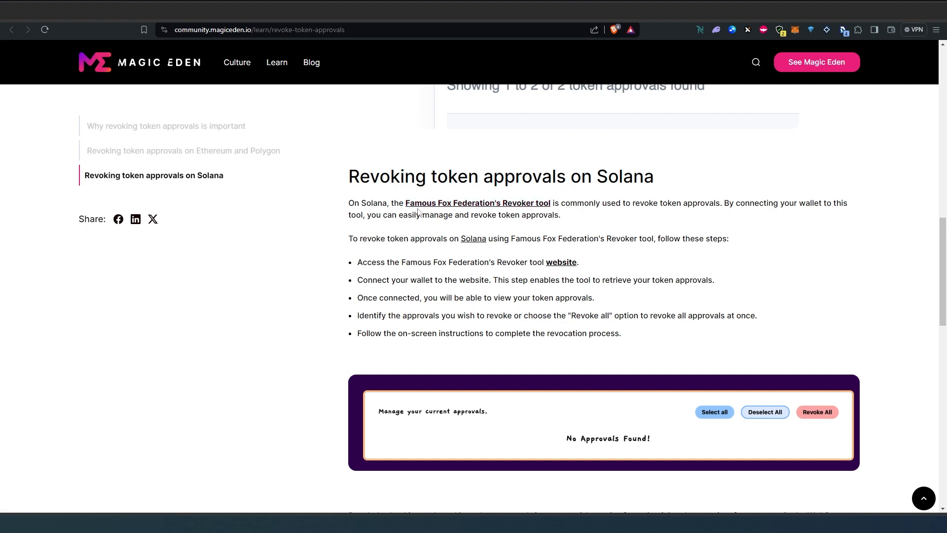
mouse_move(220, 97)
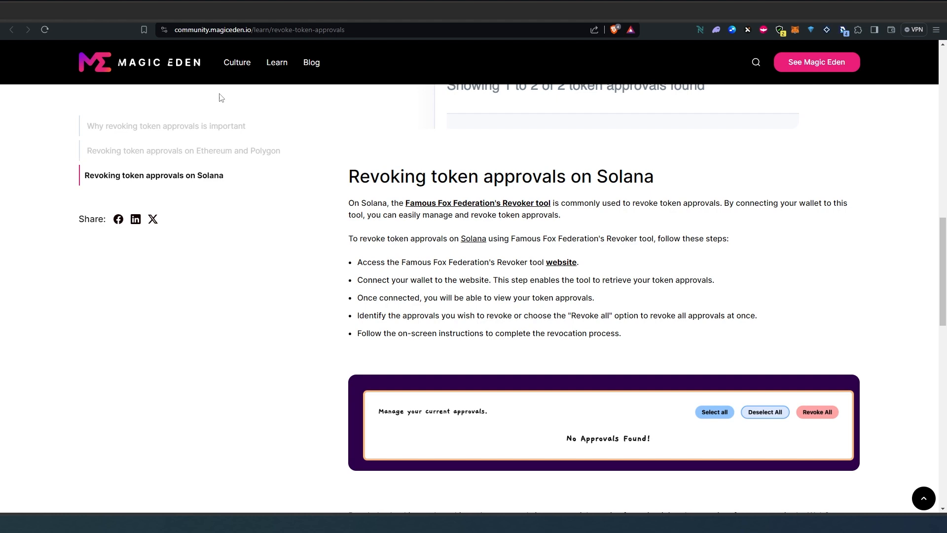
mouse_move(364, 131)
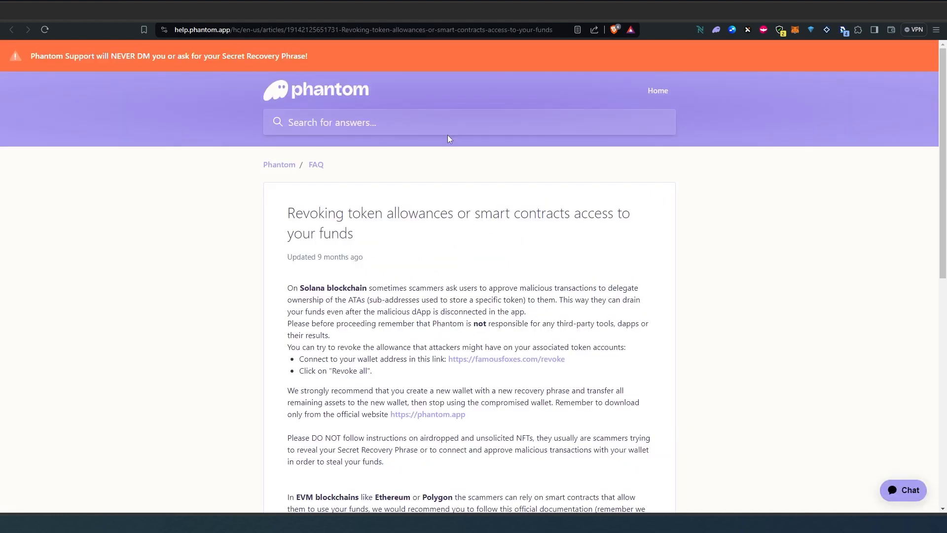
mouse_move(359, 218)
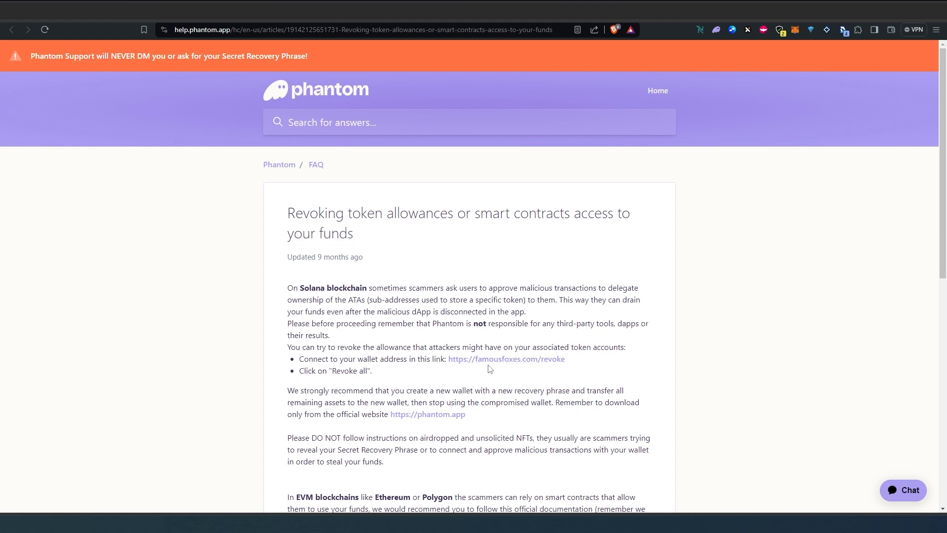
mouse_move(542, 368)
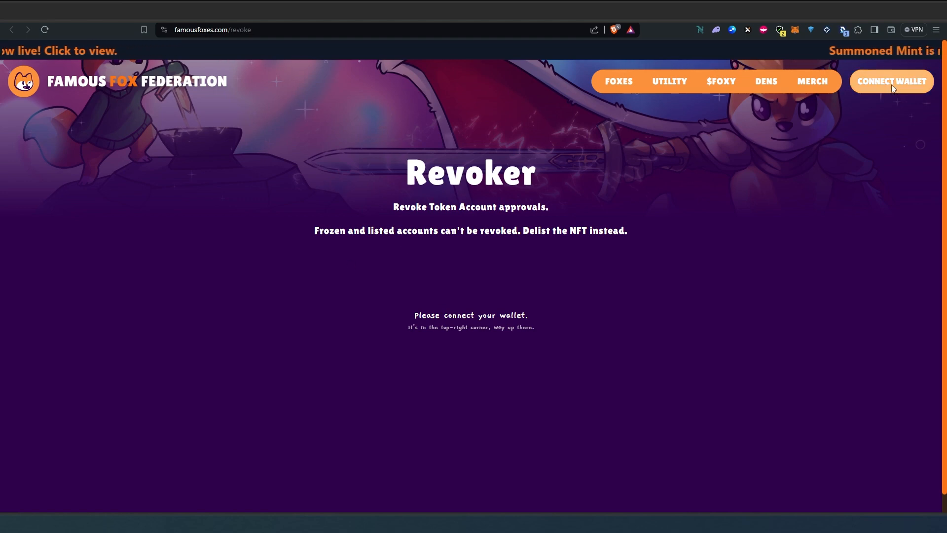
- Connect the Phantom wallet to the Revoker, showing no token approvals found
left_click(892, 81)
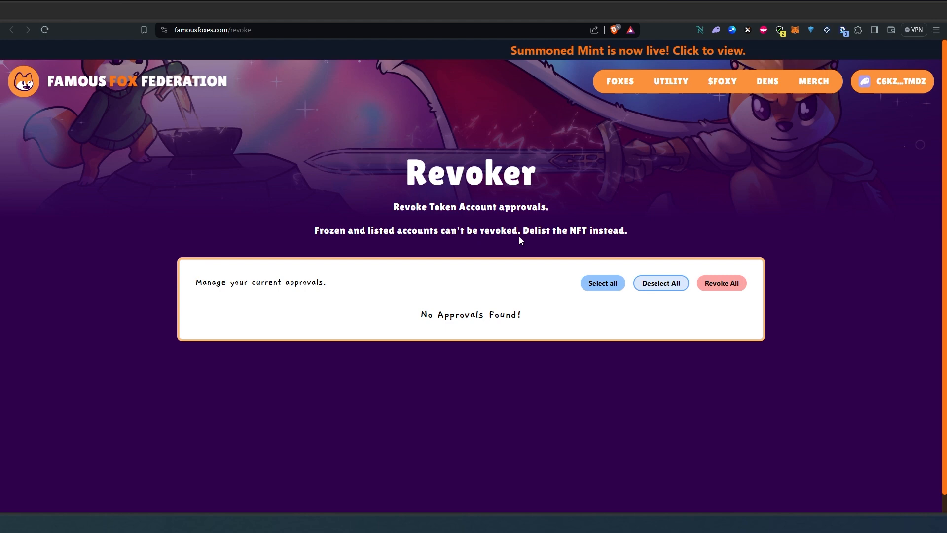
mouse_move(474, 274)
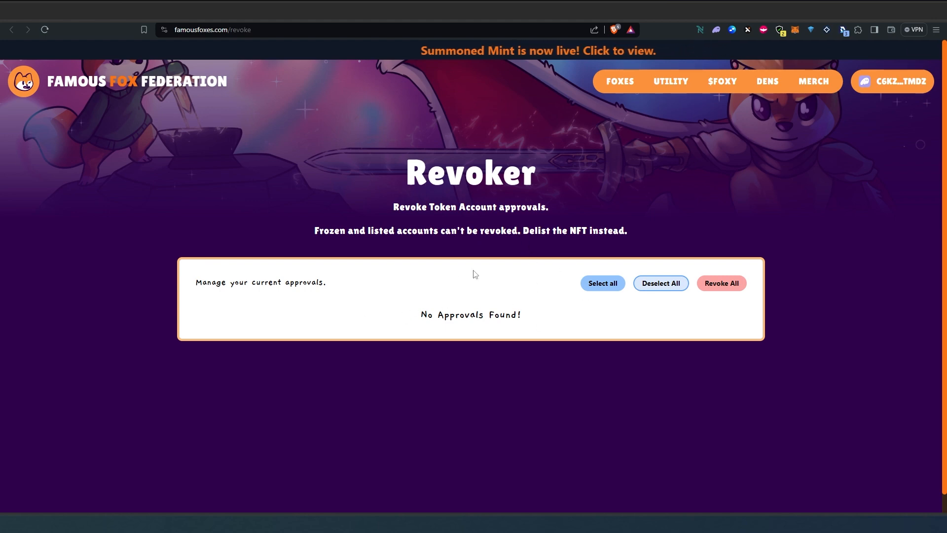